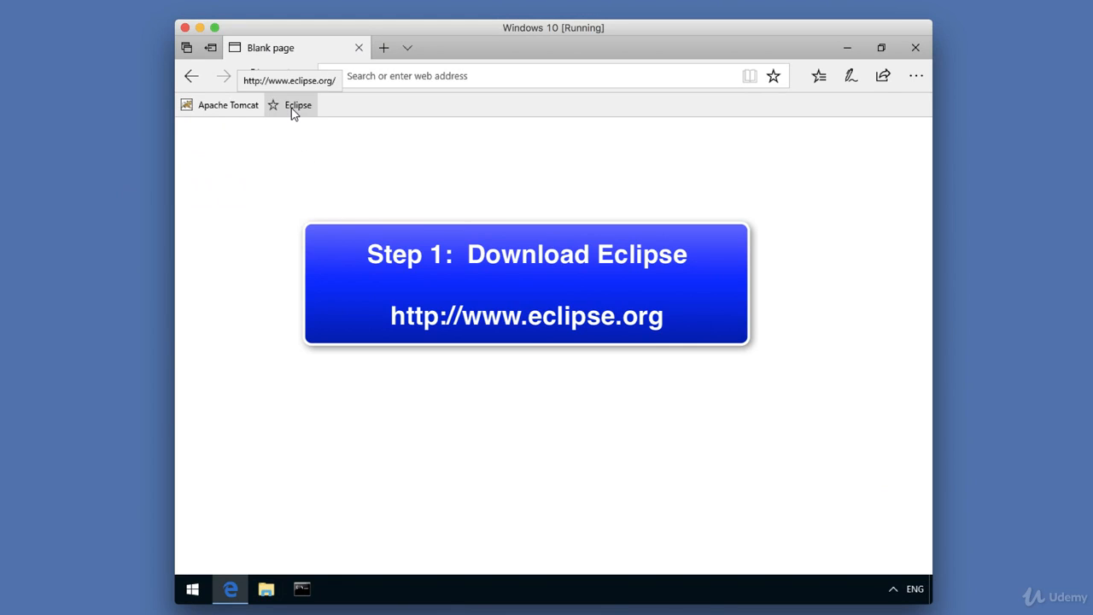
# - Open the Eclipse home page from the bookmark and go to Getting Started
pyautogui.click(298, 104)
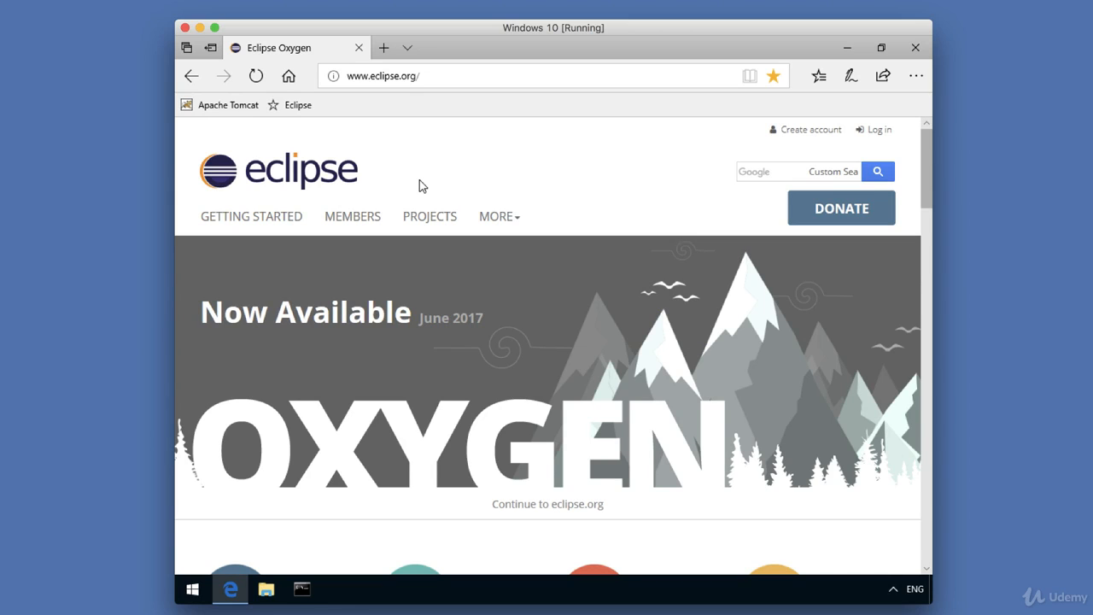
pyautogui.moveTo(251, 216)
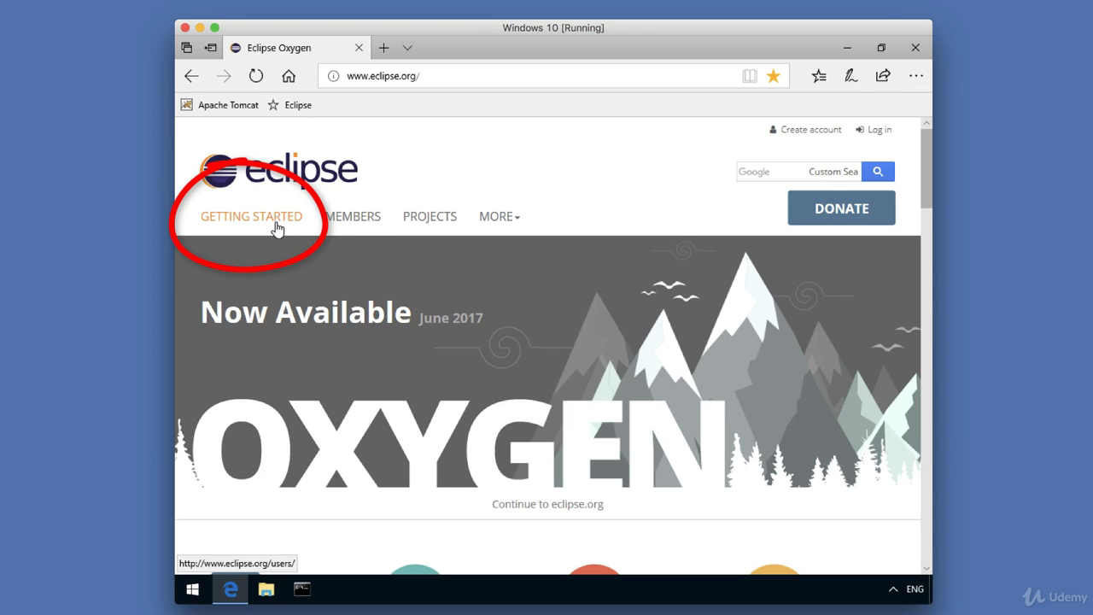
pyautogui.click(251, 216)
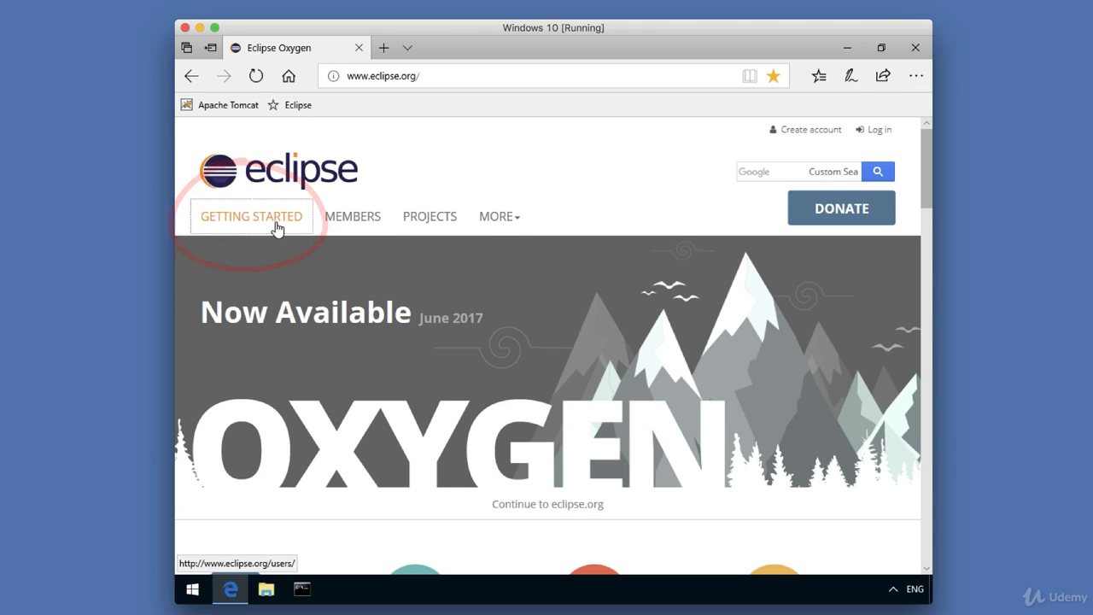
pyautogui.click(250, 216)
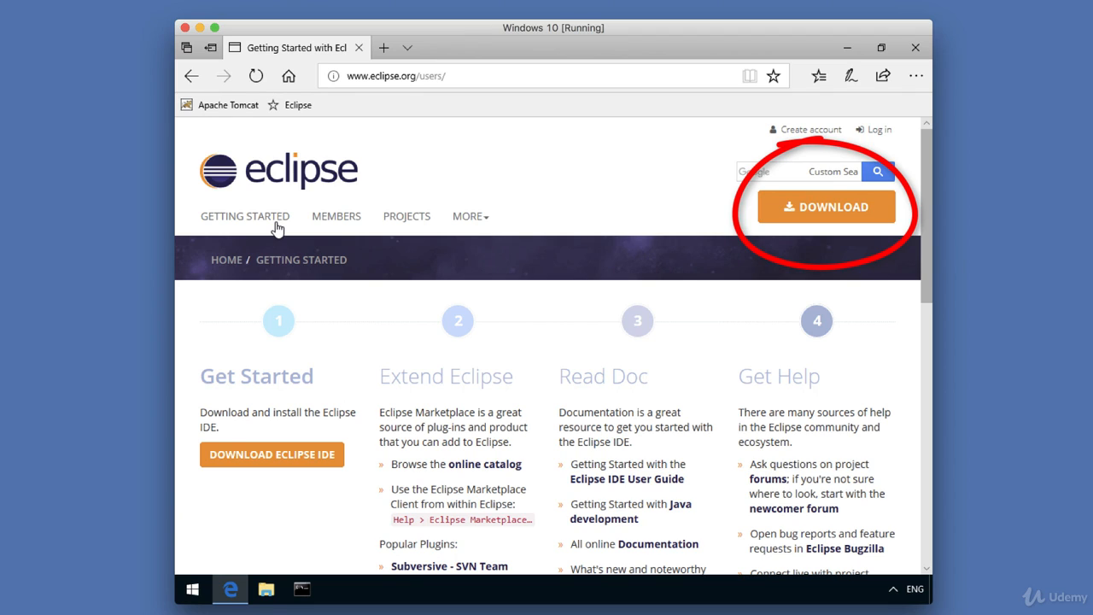
pyautogui.moveTo(741, 211)
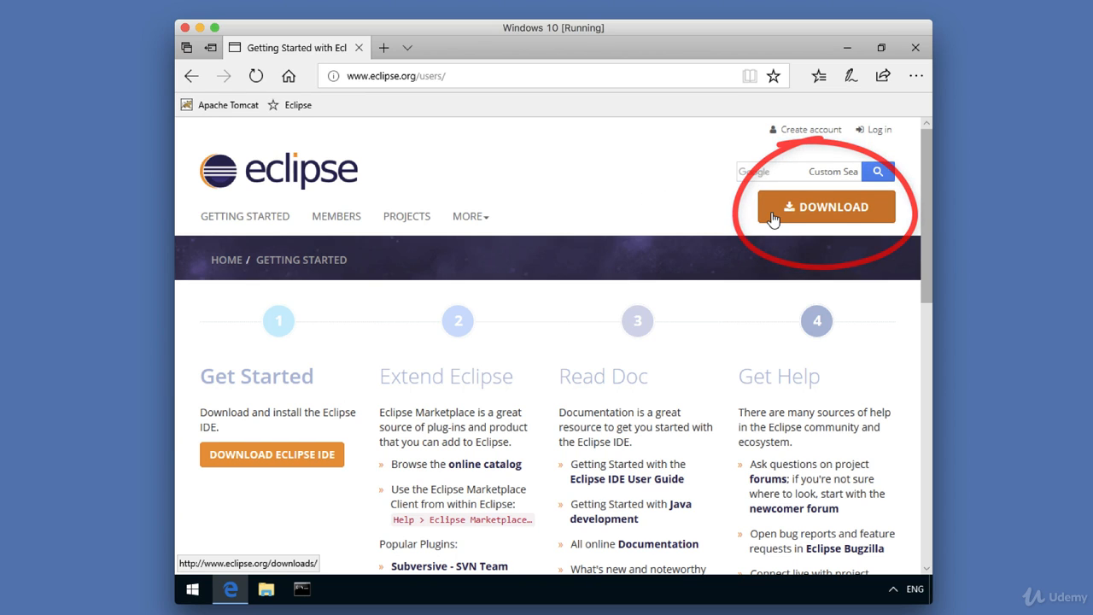
# - Open the Download Packages list and scroll to Eclipse IDE for Java EE Developers
pyautogui.click(825, 206)
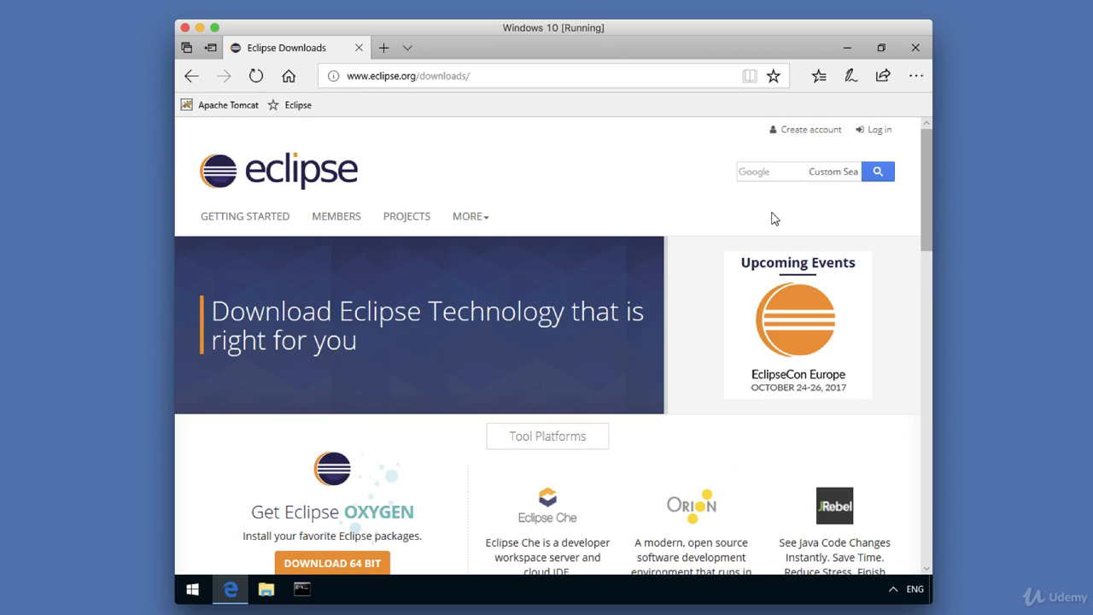
pyautogui.scroll(-3)
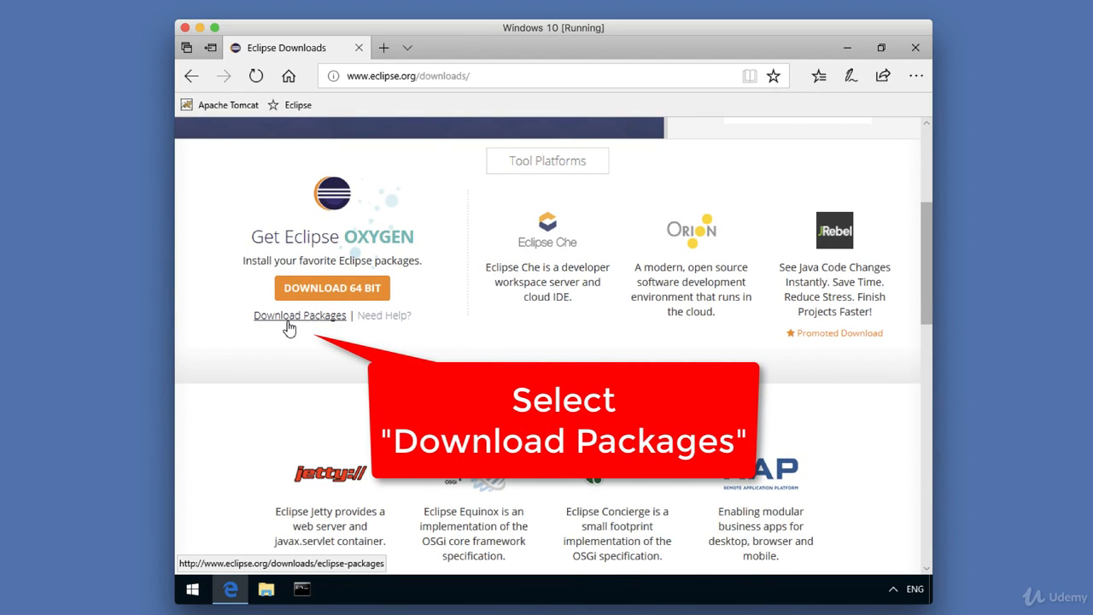
pyautogui.click(300, 316)
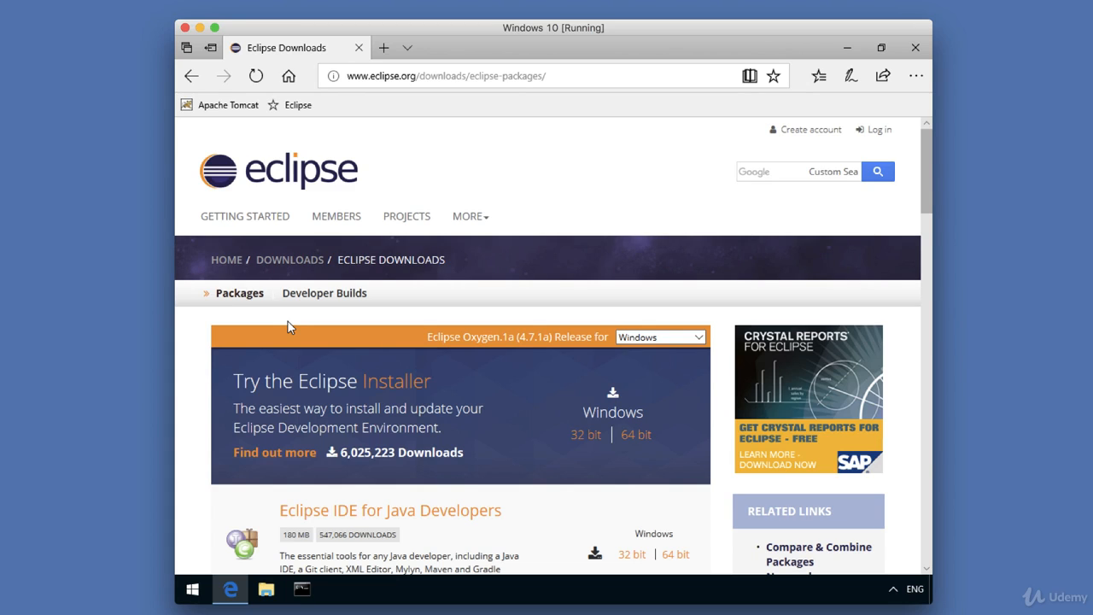
pyautogui.moveTo(525, 317)
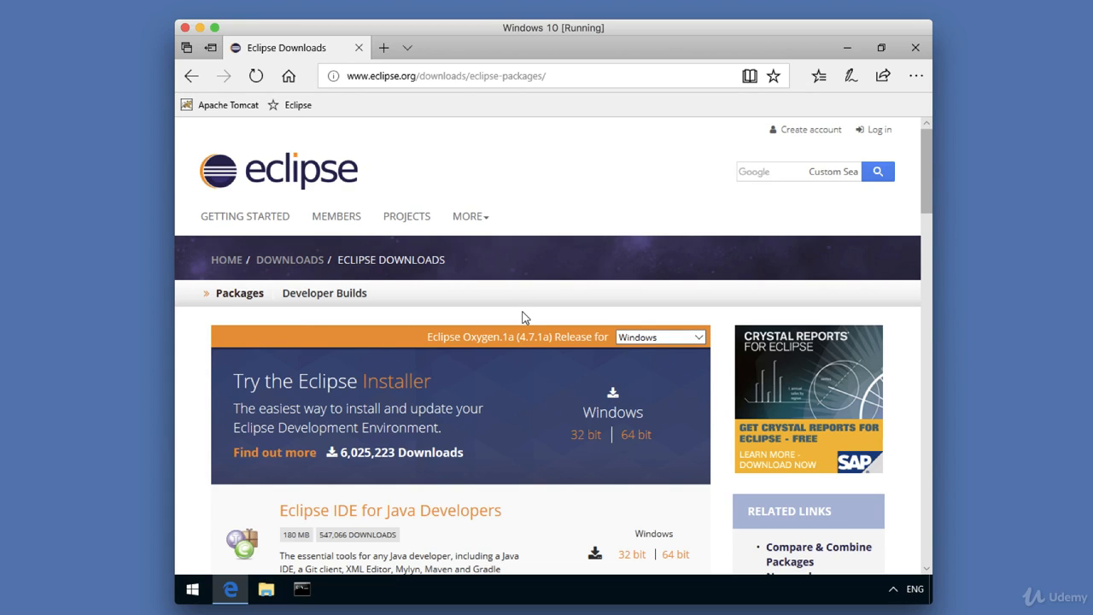
pyautogui.scroll(-3)
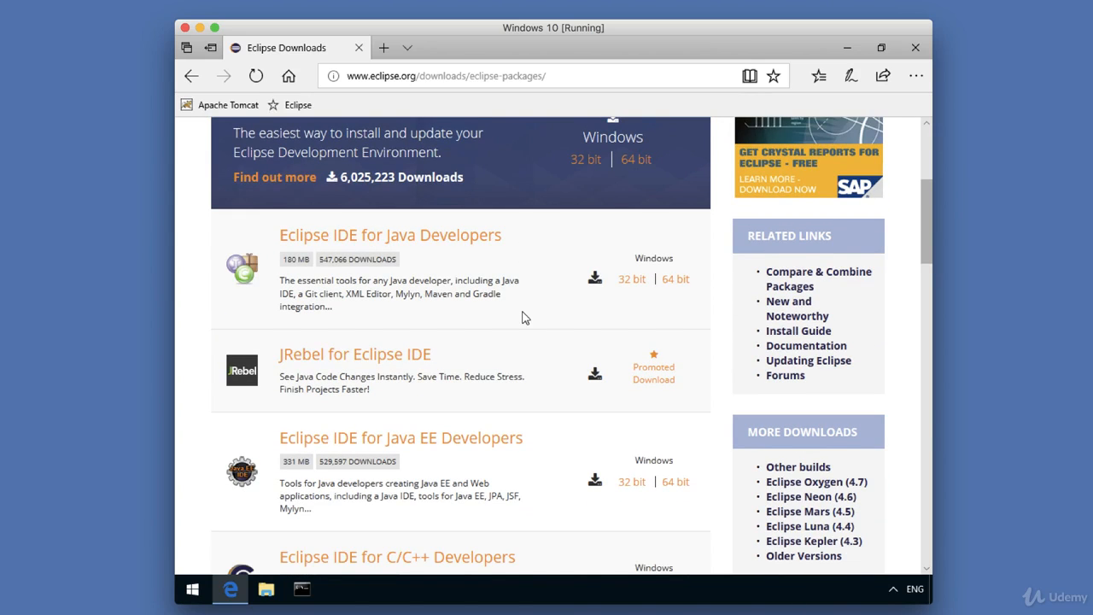
pyautogui.scroll(-3)
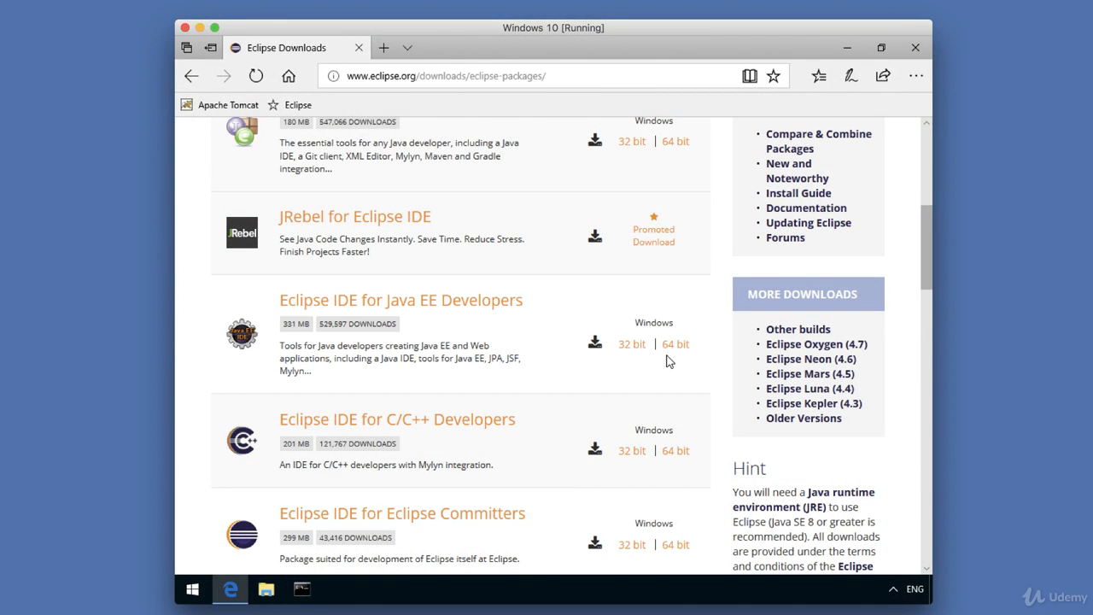
pyautogui.moveTo(675, 344)
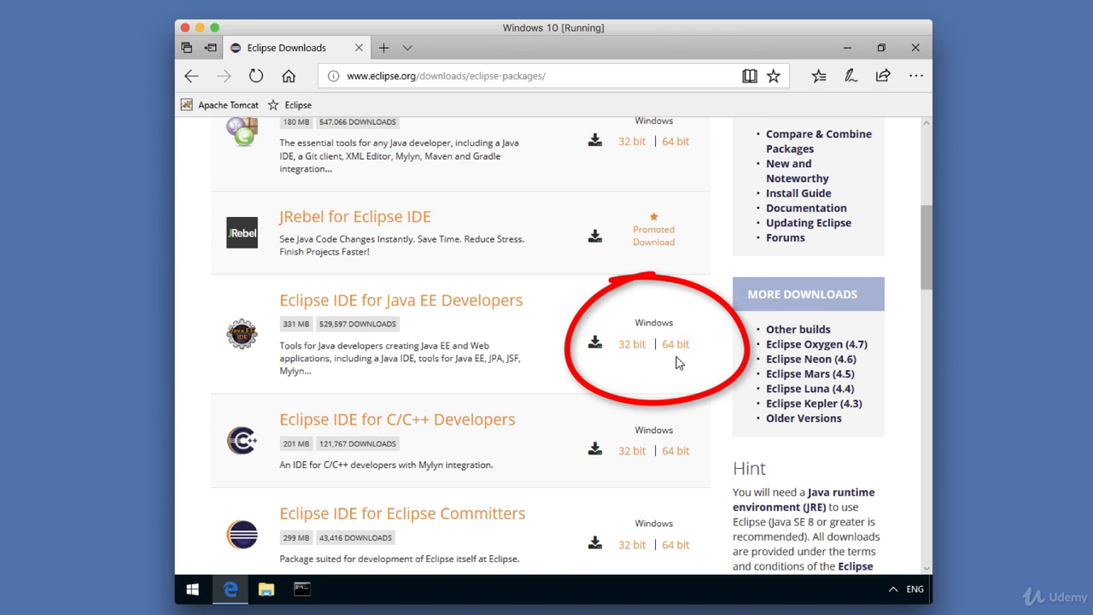
pyautogui.moveTo(675, 344)
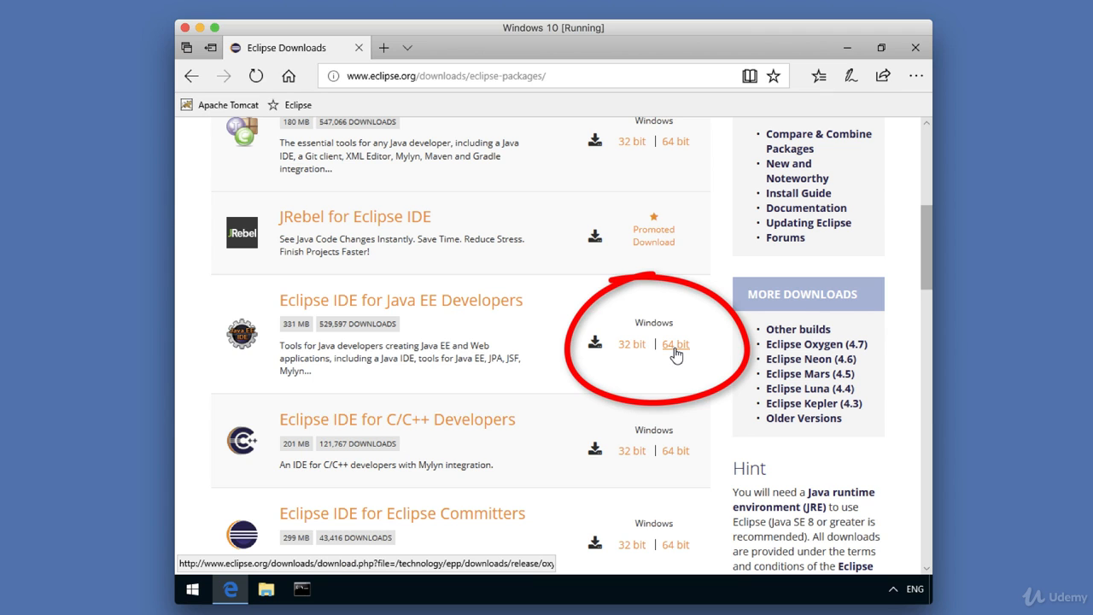
# - Download the 64-bit Java EE Developers zip from the suggested mirror and save it
pyautogui.click(676, 343)
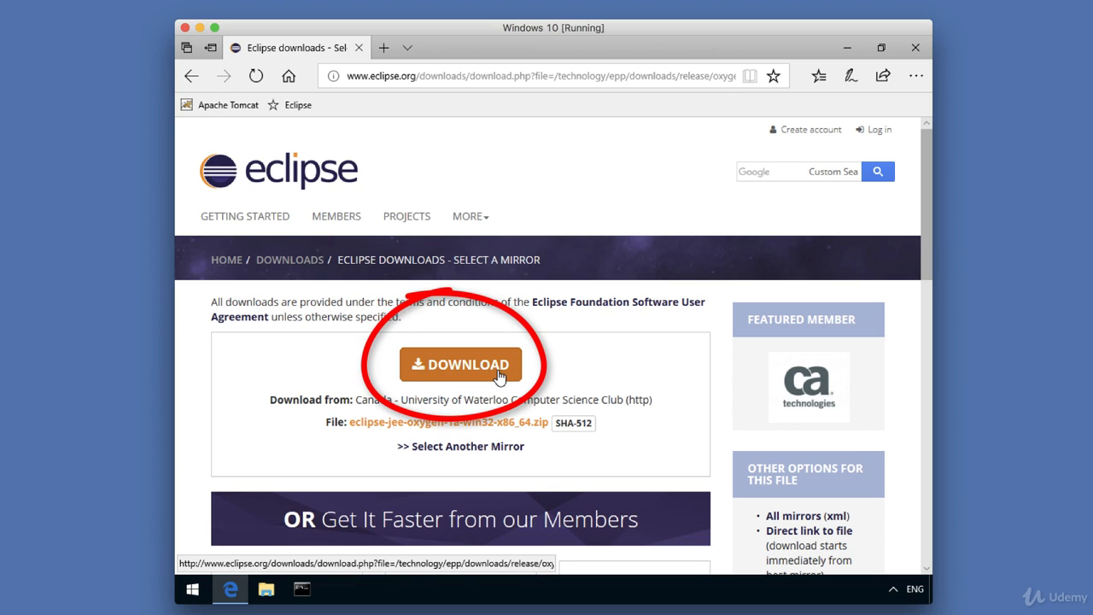
pyautogui.click(461, 364)
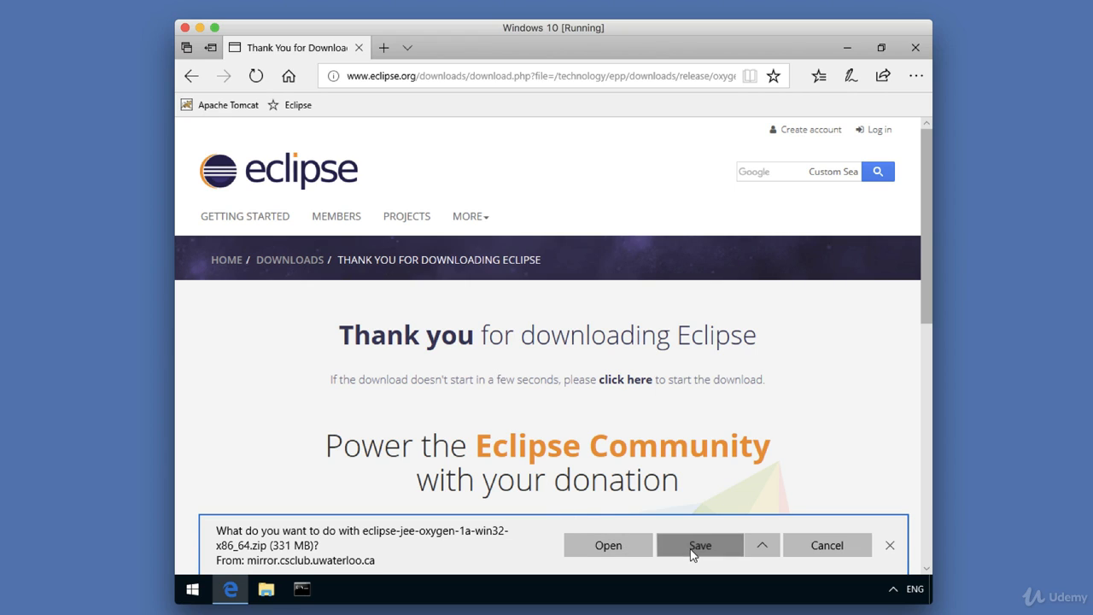
pyautogui.click(700, 545)
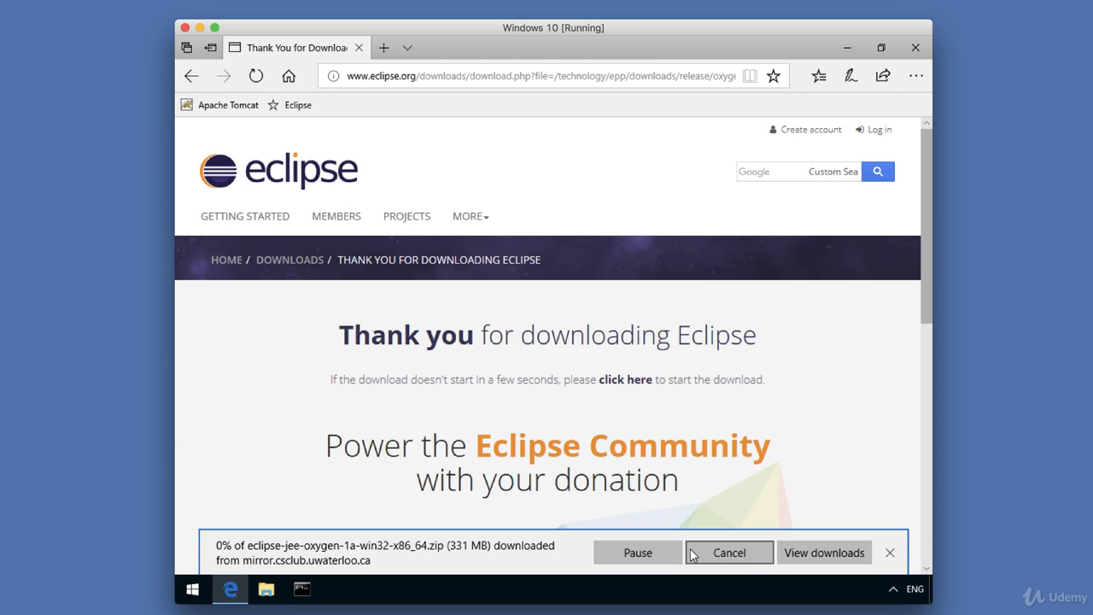
pyautogui.moveTo(720, 500)
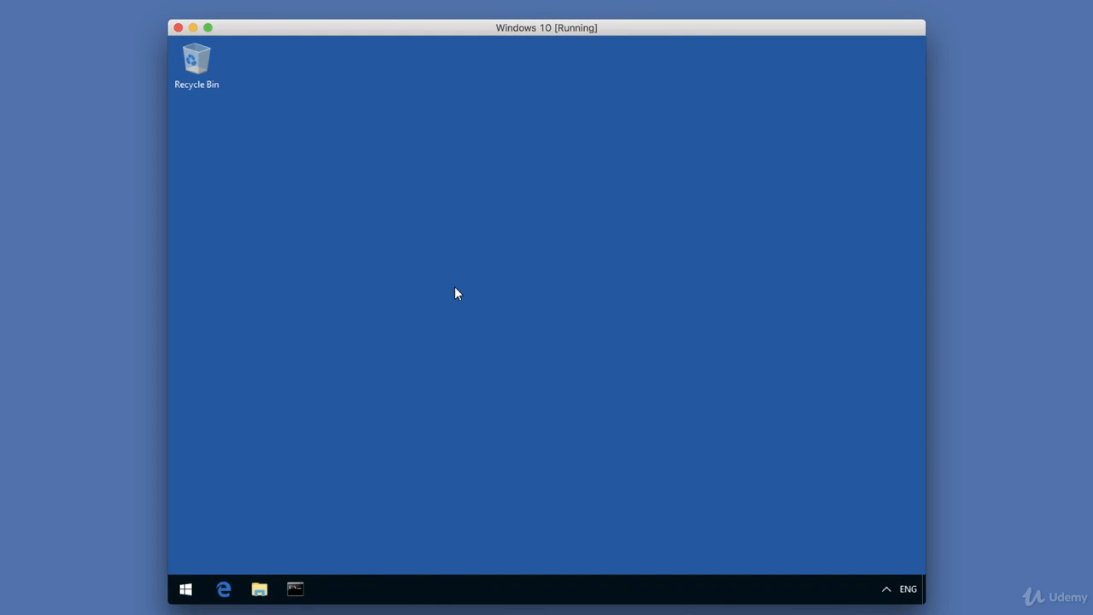
pyautogui.moveTo(285, 526)
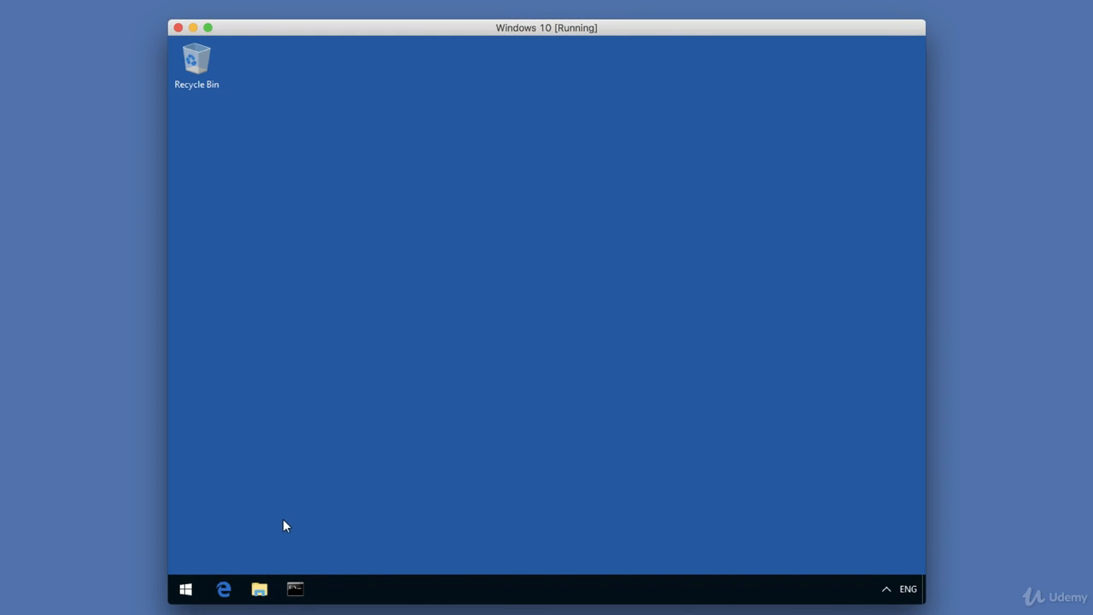
# - Open Downloads in File Explorer and select the eclipse-jee-oxygen-1a-win32-x86_64 zip
pyautogui.click(259, 588)
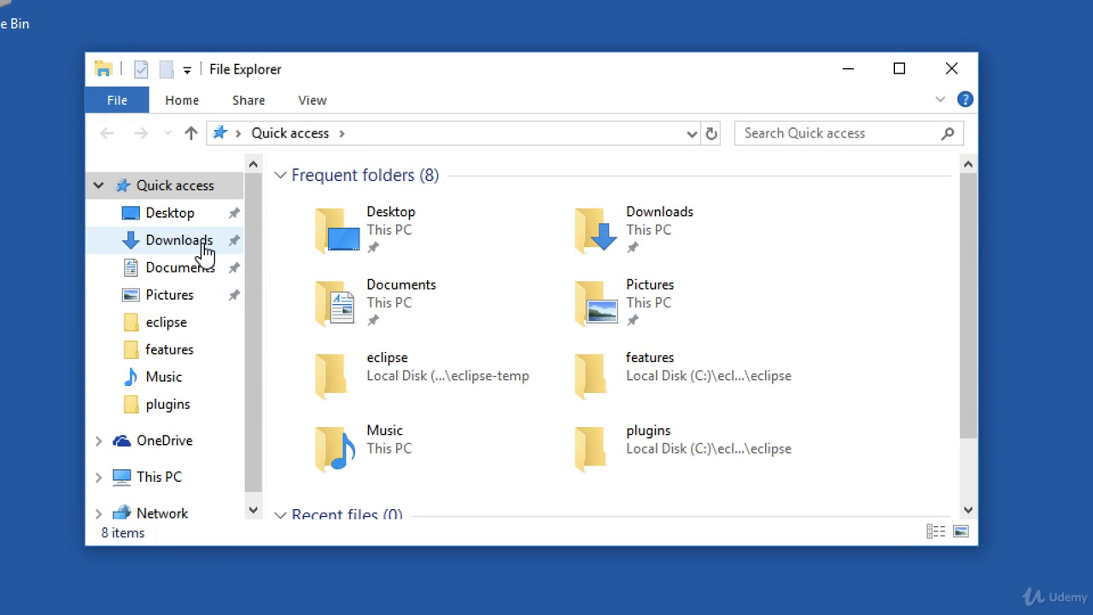
pyautogui.click(179, 240)
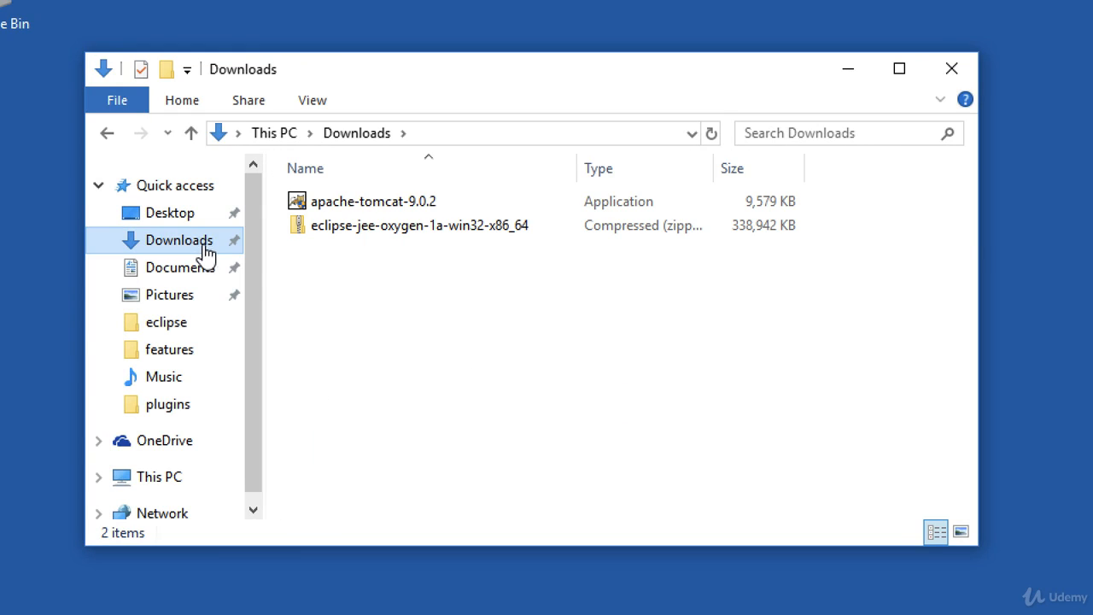
pyautogui.click(418, 225)
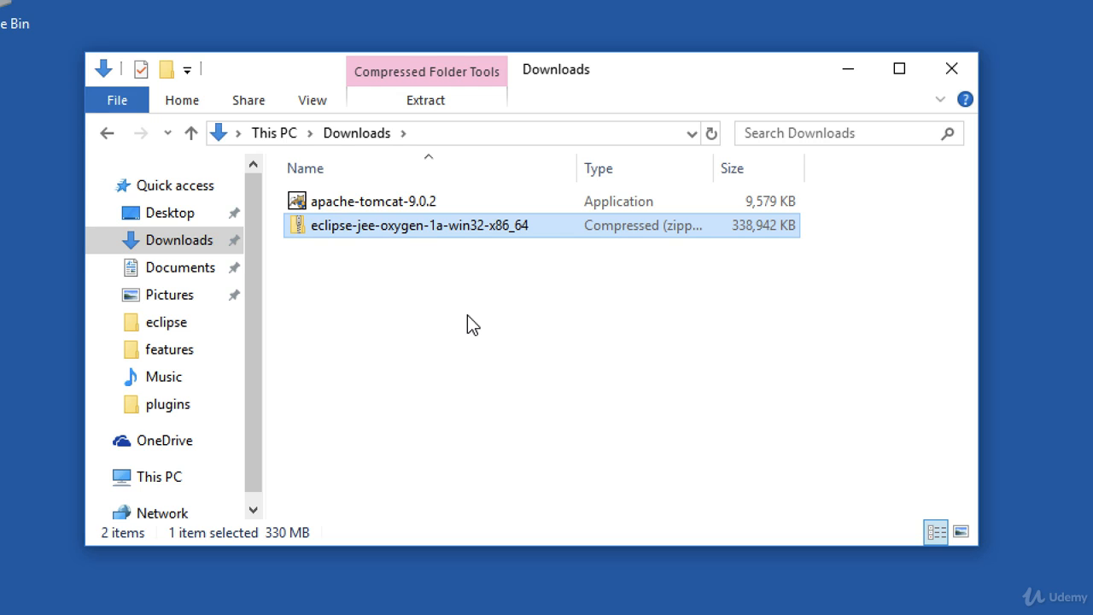
pyautogui.moveTo(426, 242)
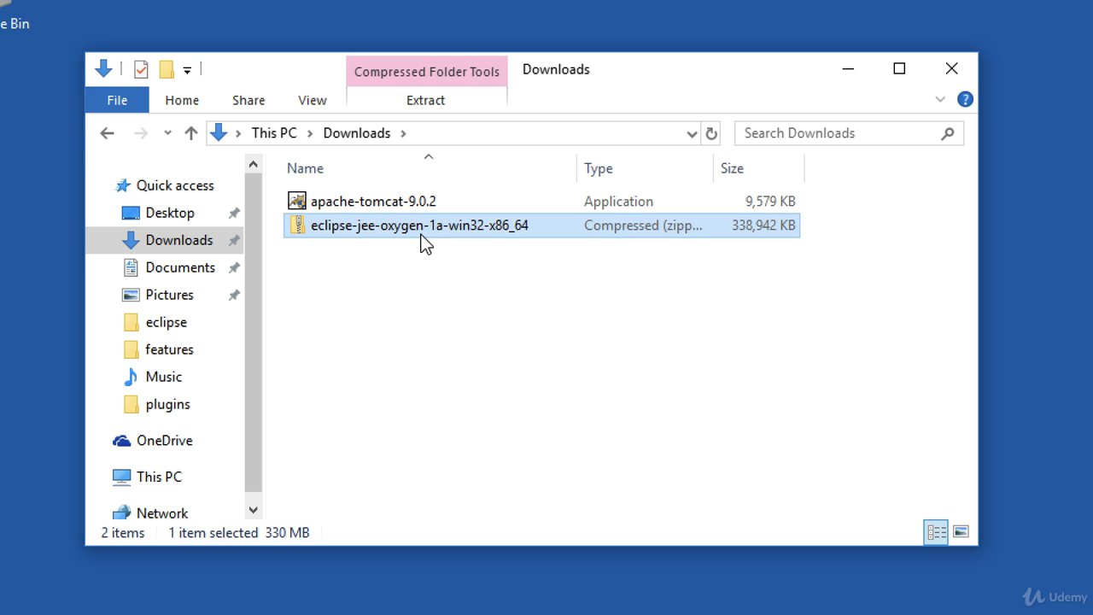
# - Extract all files from the Eclipse zip to the destination c:\
pyautogui.rightClick(423, 230)
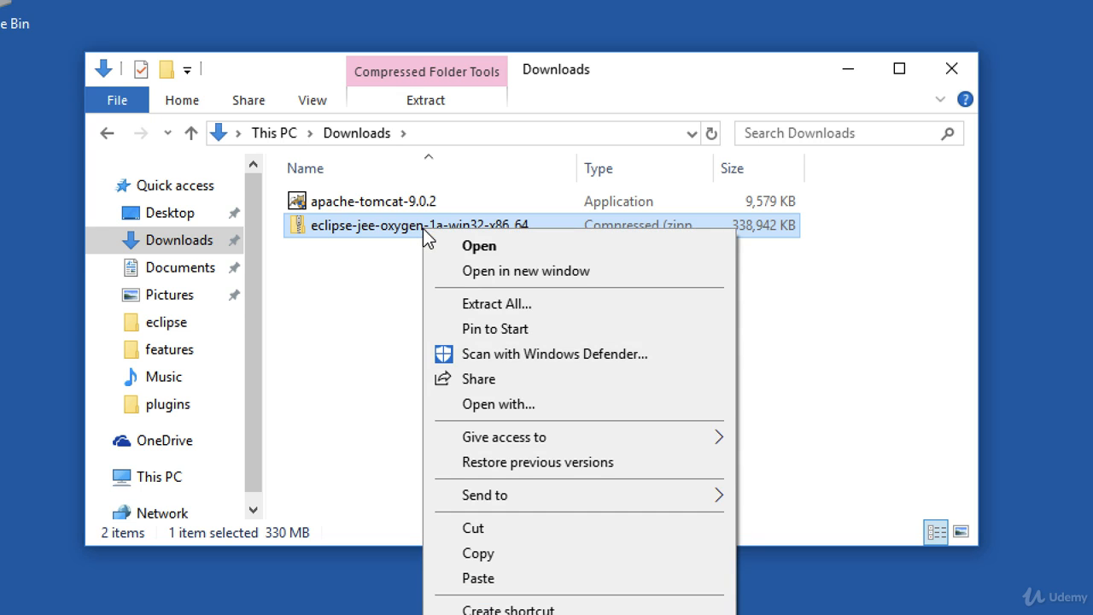
pyautogui.moveTo(555, 304)
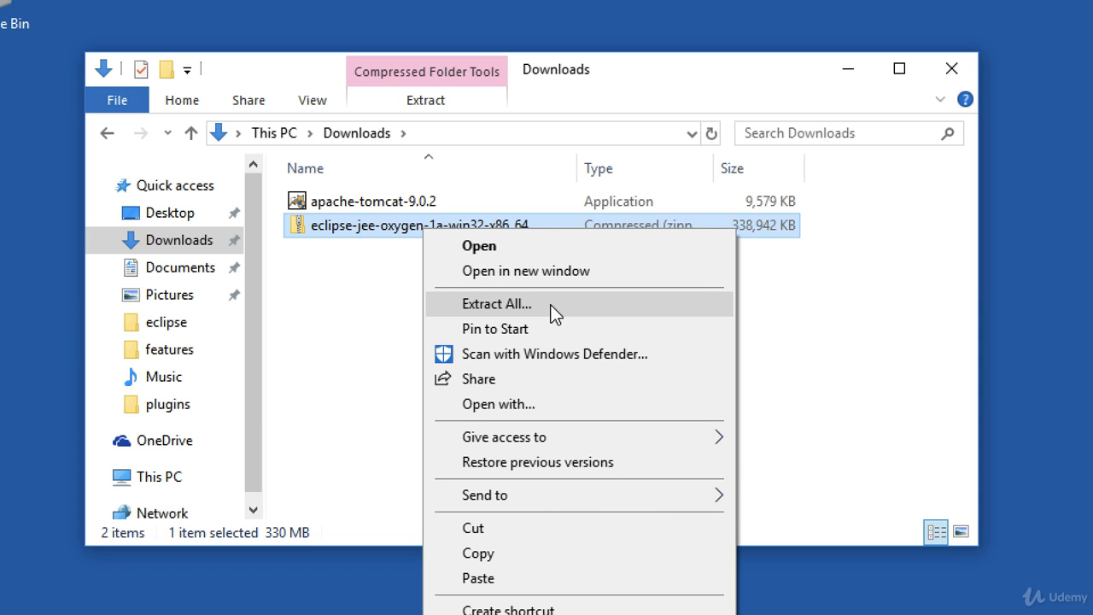
pyautogui.click(497, 303)
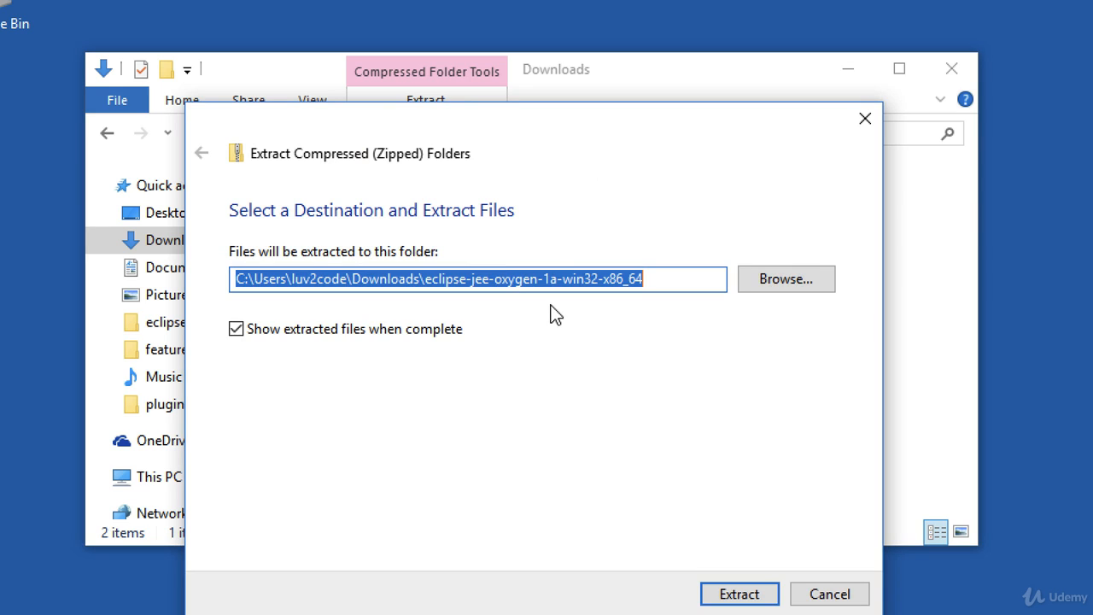
pyautogui.write('c:\\')
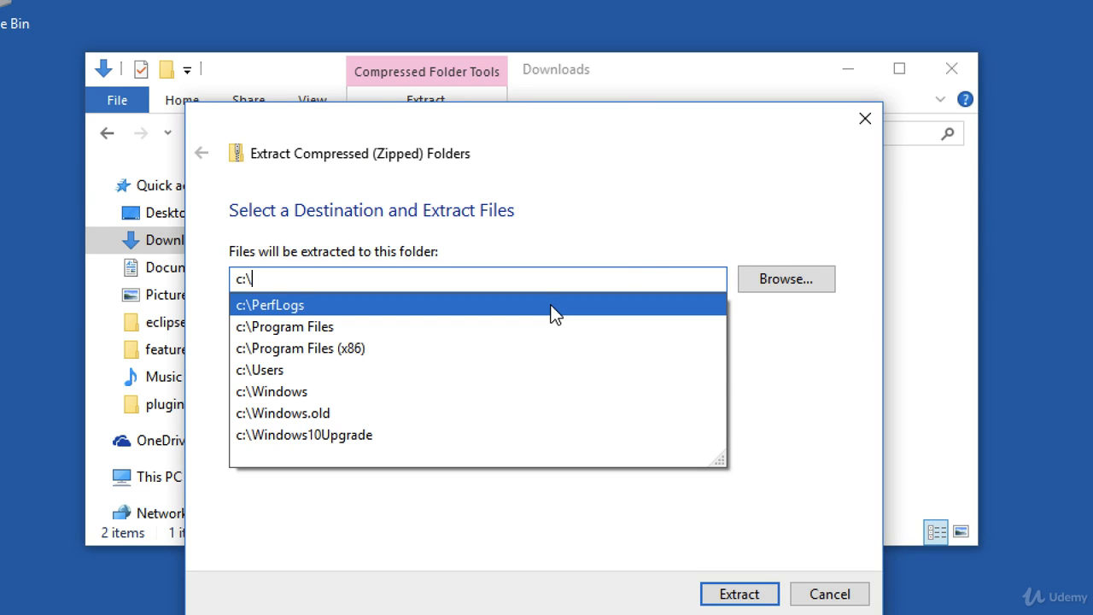
pyautogui.moveTo(649, 342)
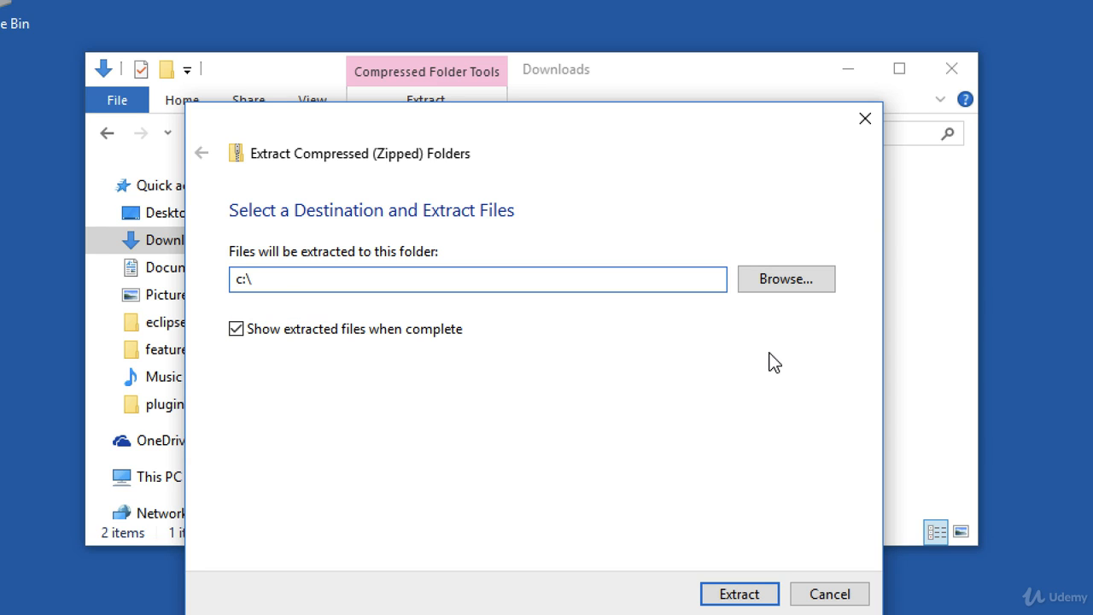
pyautogui.click(248, 278)
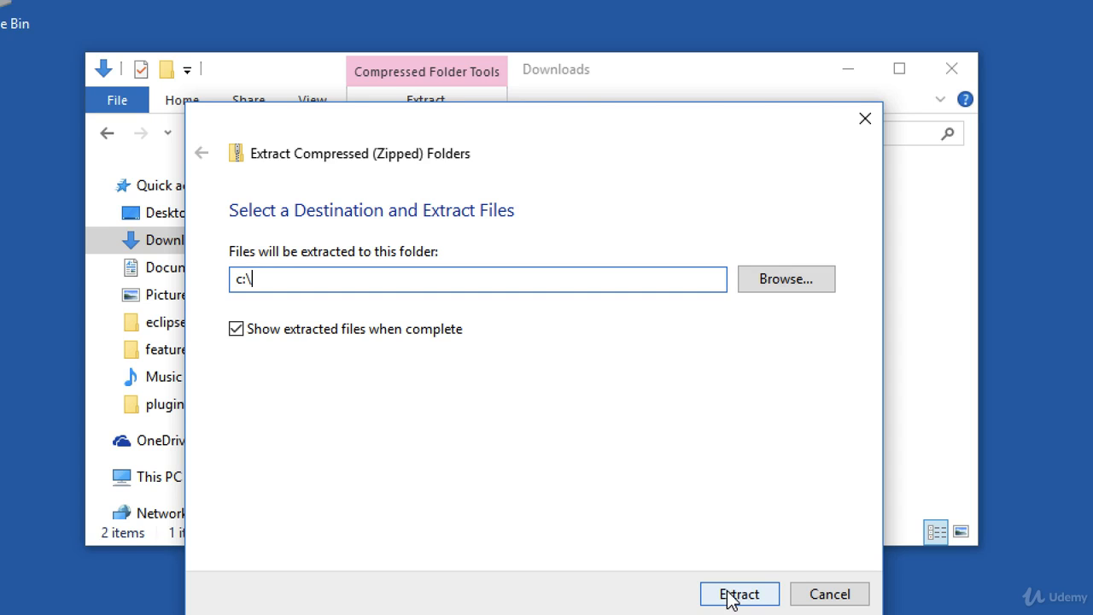
pyautogui.click(739, 594)
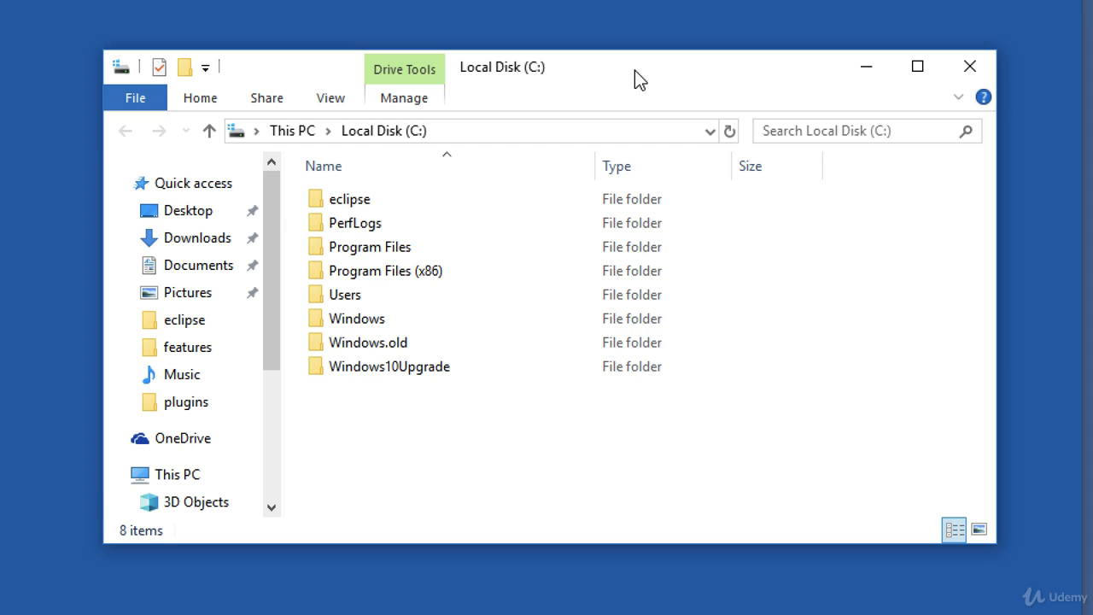
pyautogui.moveTo(502, 188)
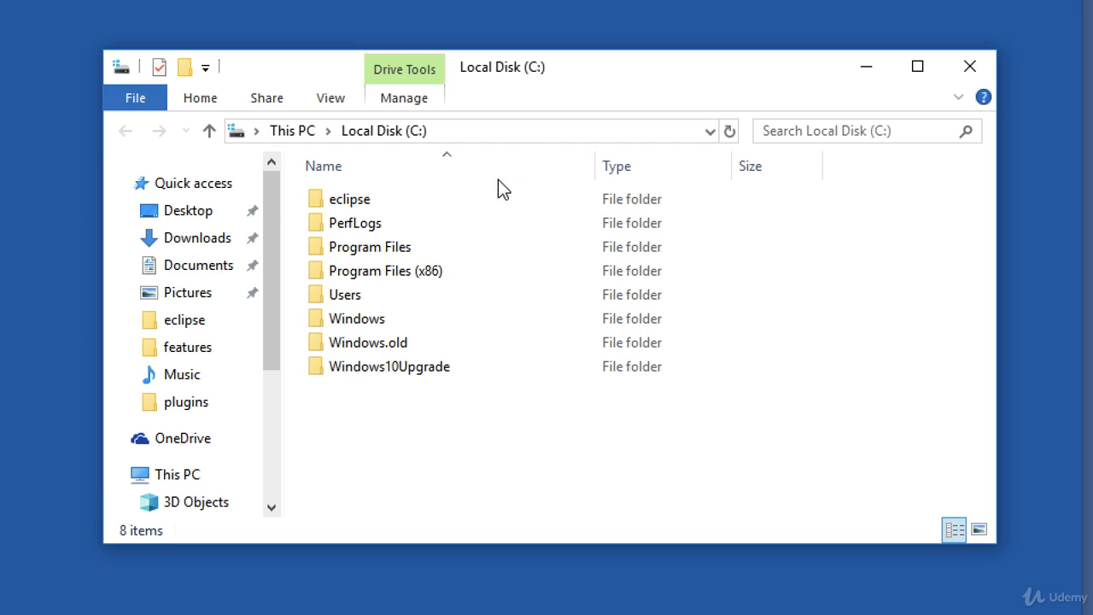
# - Open C:\eclipse and run the eclipse application
pyautogui.click(348, 199)
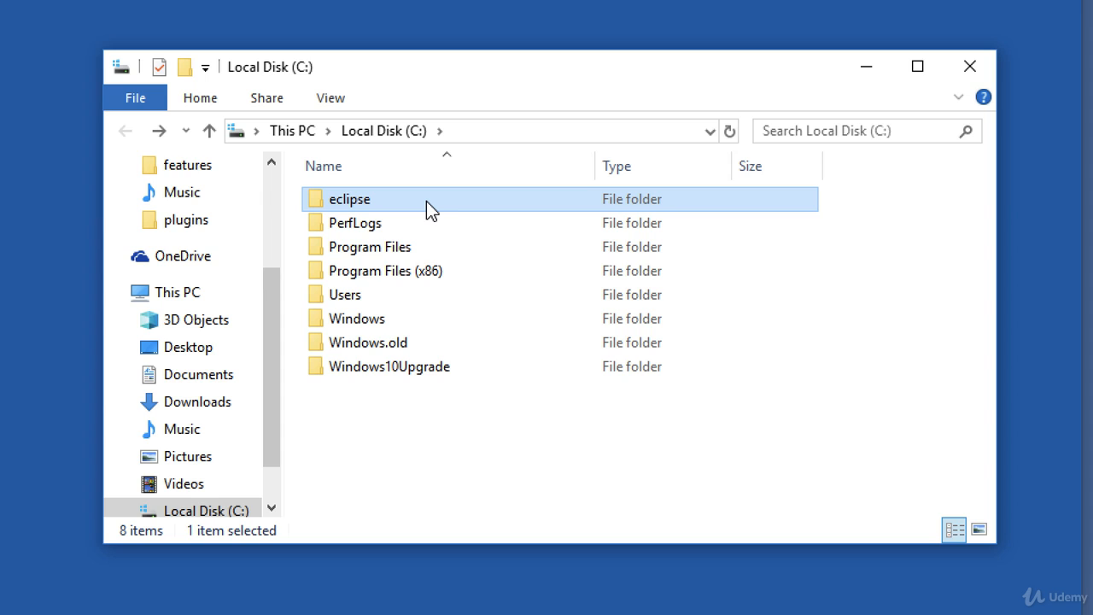
pyautogui.doubleClick(349, 199)
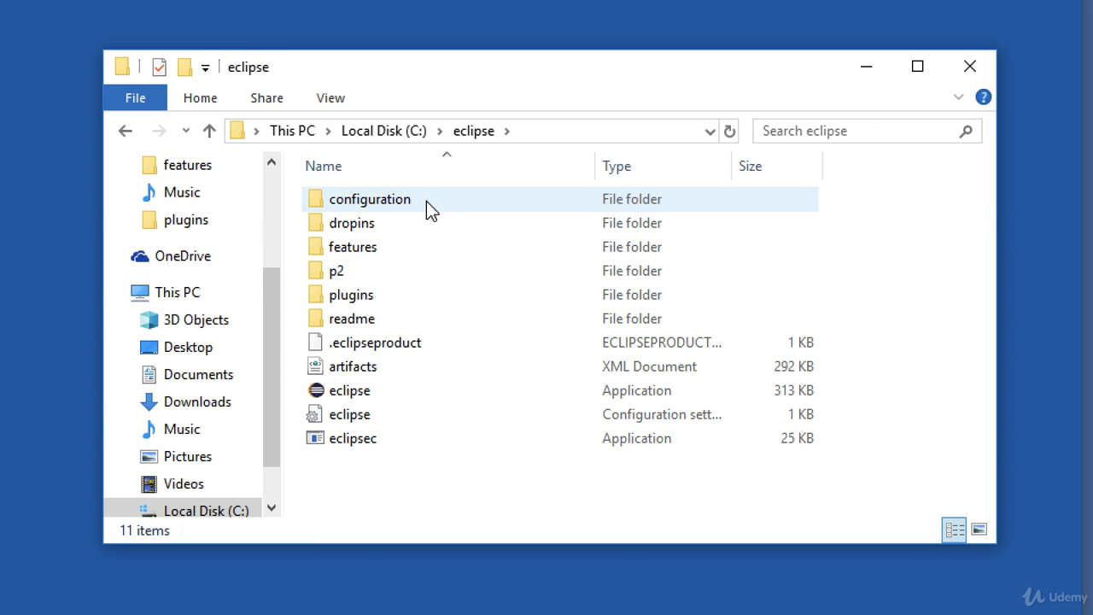
pyautogui.click(376, 342)
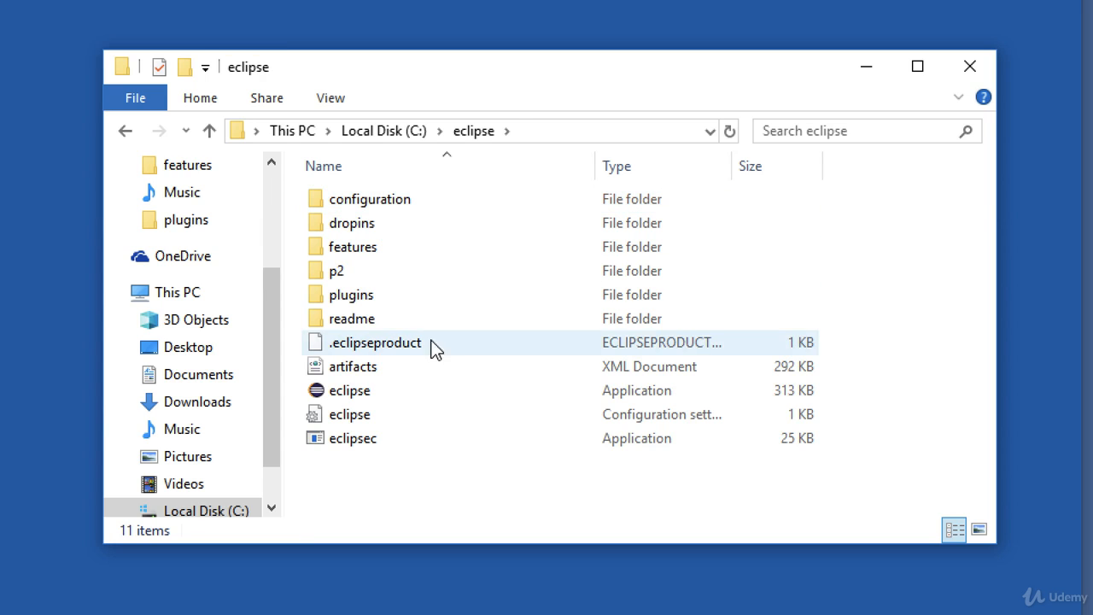
pyautogui.click(348, 391)
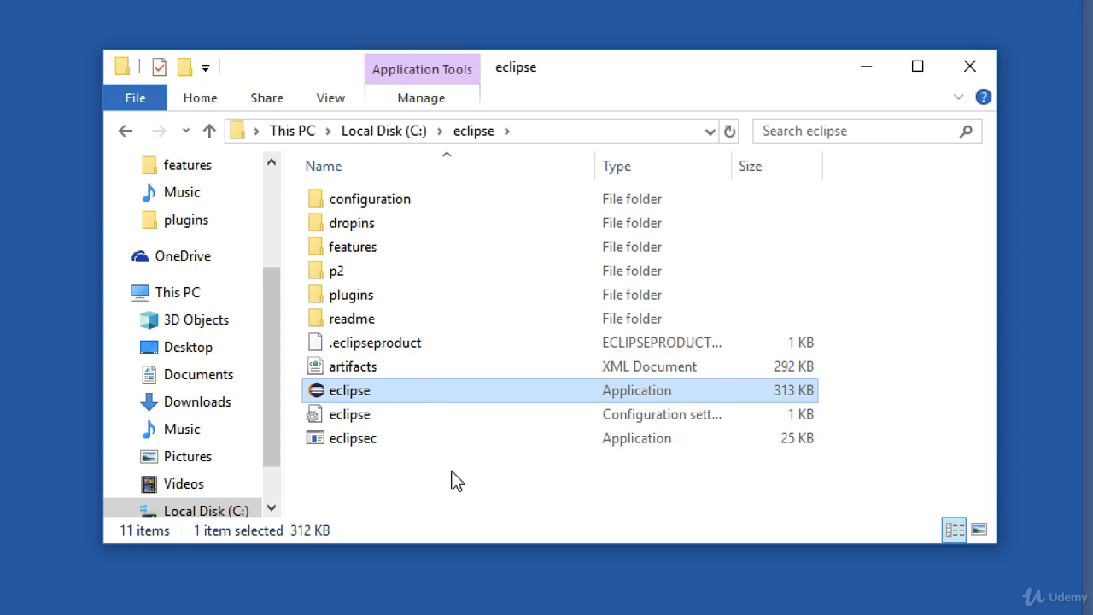
pyautogui.moveTo(472, 476)
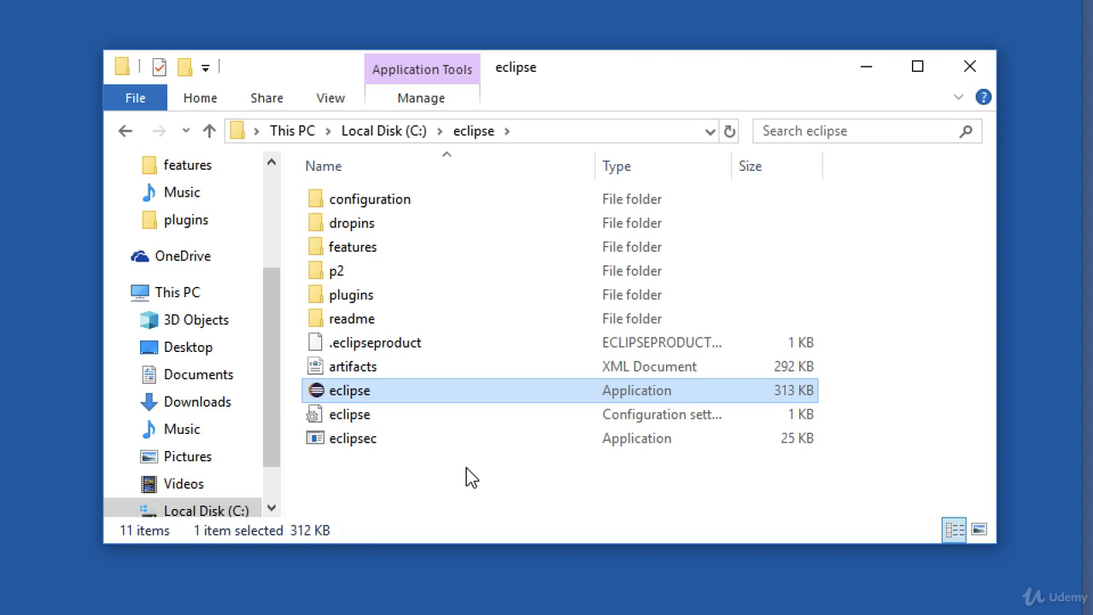
pyautogui.doubleClick(347, 390)
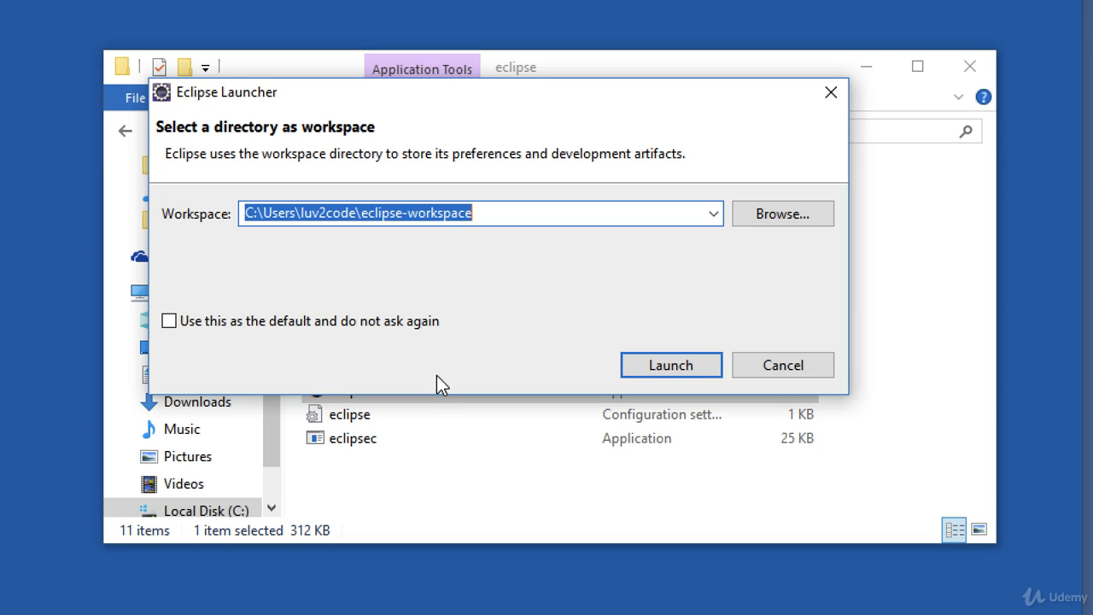
pyautogui.moveTo(420, 213)
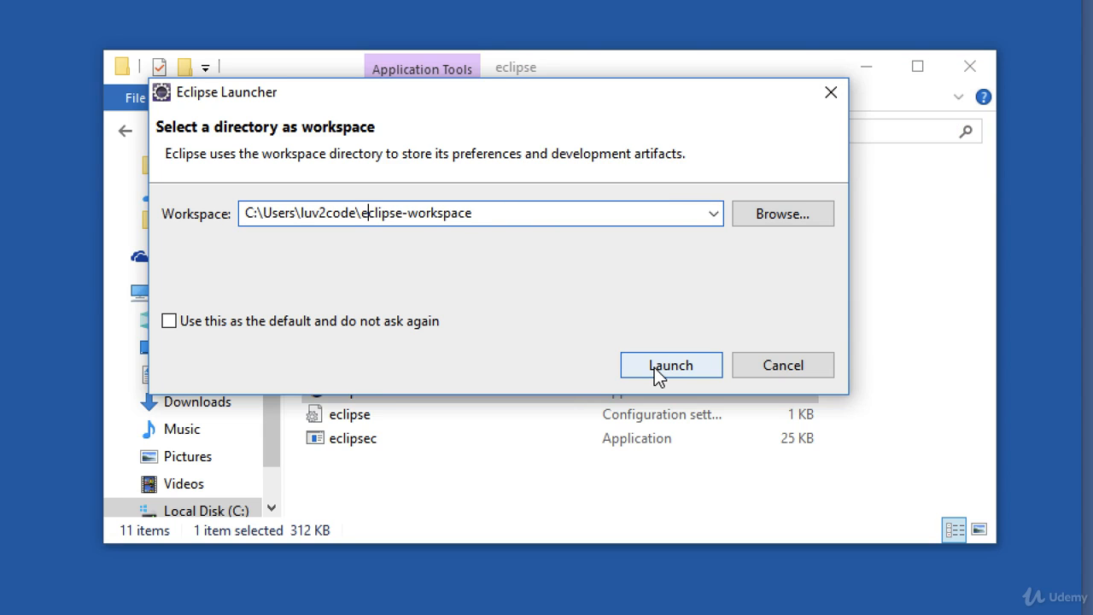
# - Launch Eclipse with the default eclipse-workspace path
pyautogui.click(671, 364)
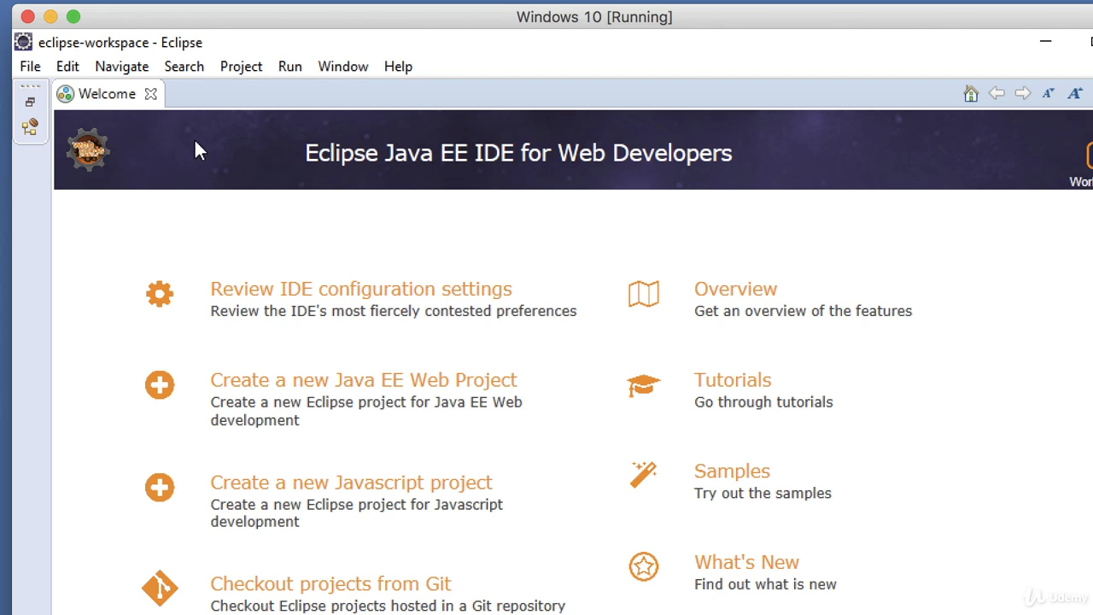
# - Close the Welcome tab in Eclipse
pyautogui.click(151, 93)
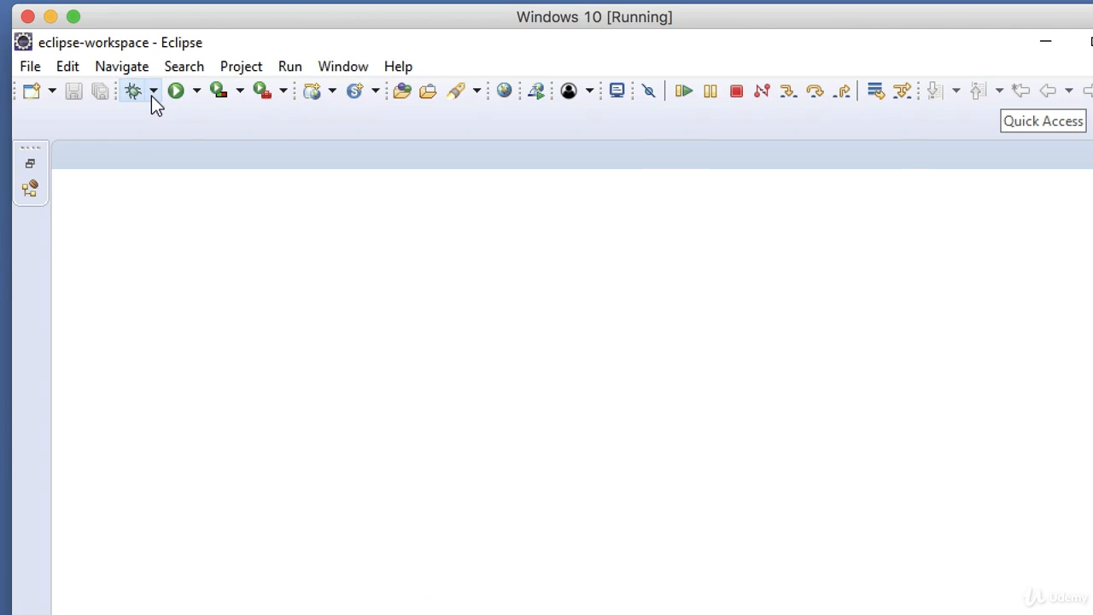